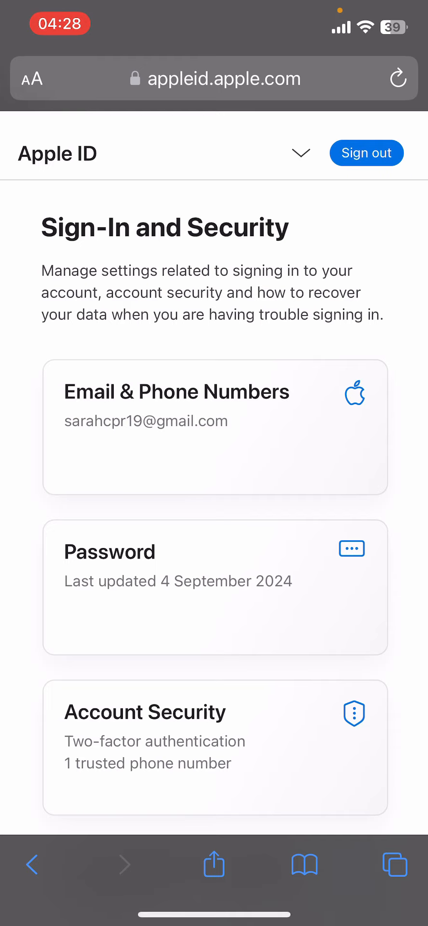
Go to the Privacy section of the Apple ID account settings
{"action": "scroll", "scroll_direction": "down", "scroll_amount": 3}
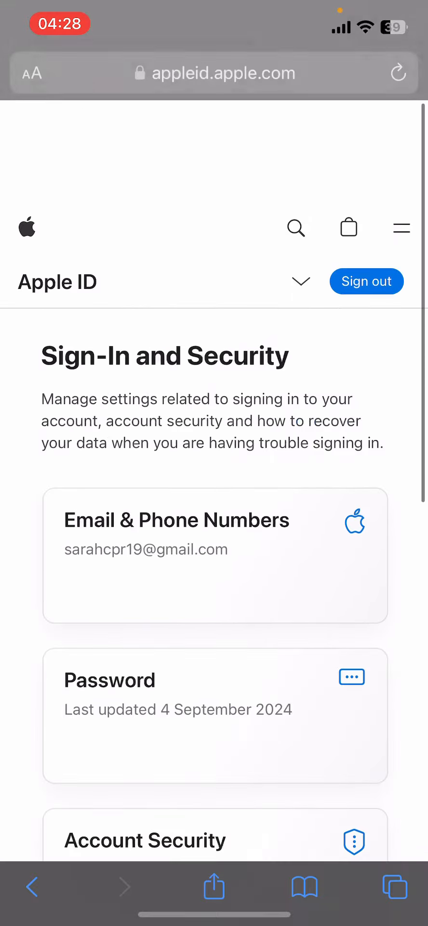
{"action": "scroll", "scroll_direction": "down", "scroll_amount": 3}
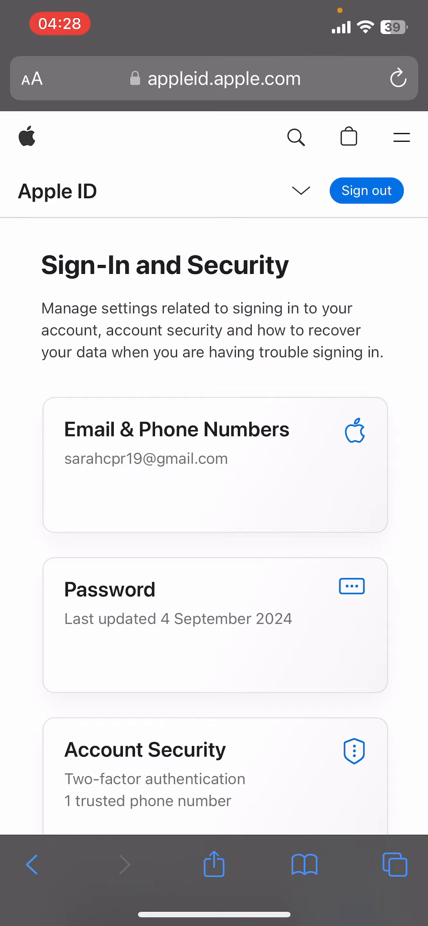
{"action": "left_click", "coordinate": [301, 190]}
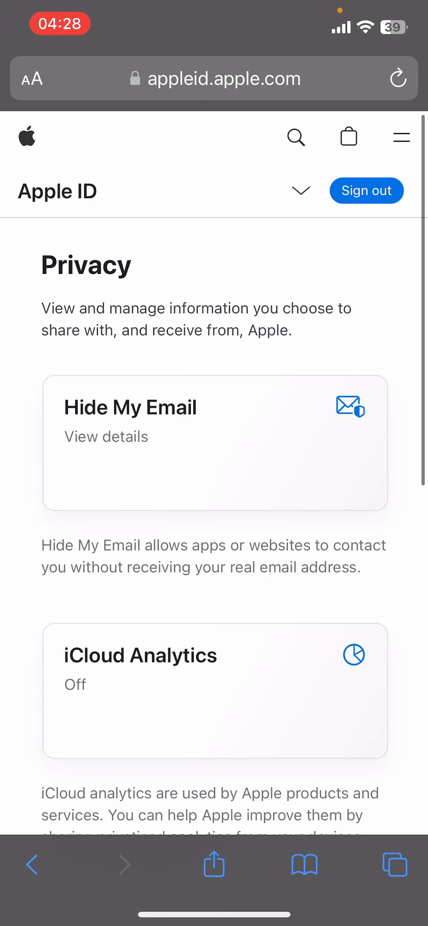
{"action": "scroll", "scroll_direction": "down", "scroll_amount": 3}
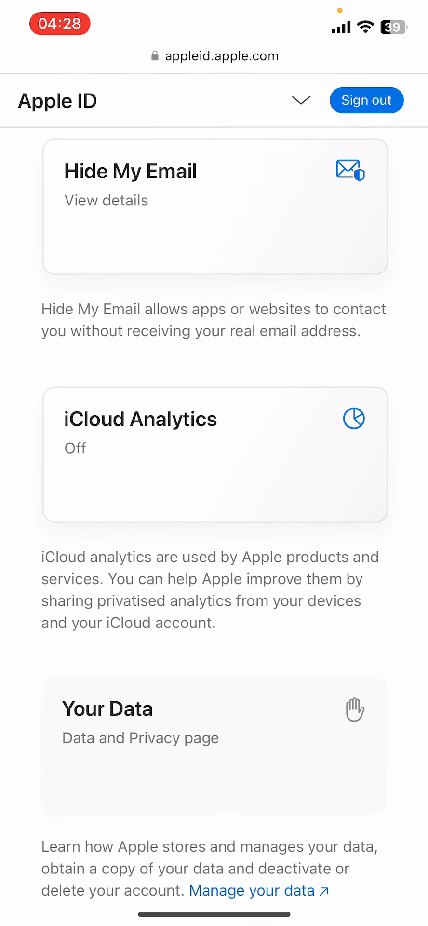
Under iCloud Analytics, tick 'Share iCloud analytics' and apply the Change
{"action": "left_click", "coordinate": [214, 458]}
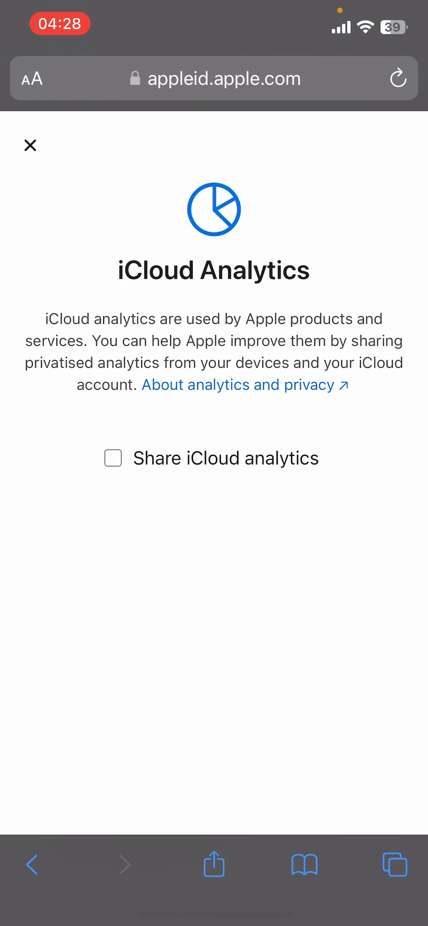
{"action": "left_click", "coordinate": [114, 458]}
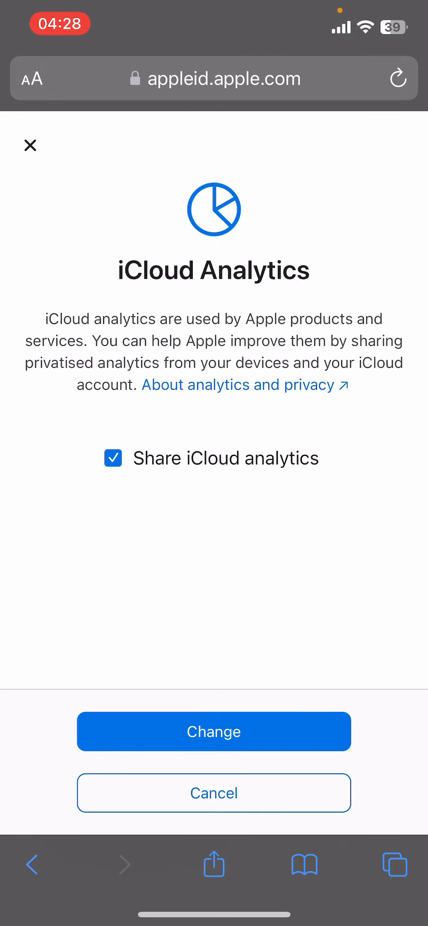
{"action": "left_click", "coordinate": [214, 731]}
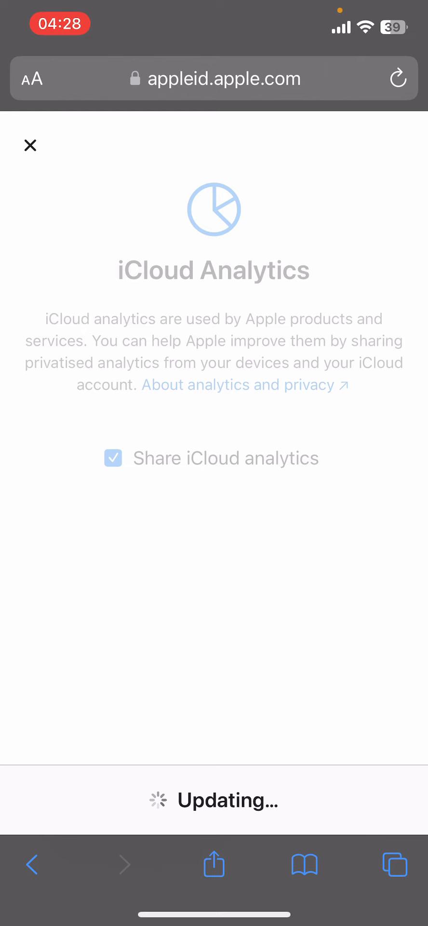